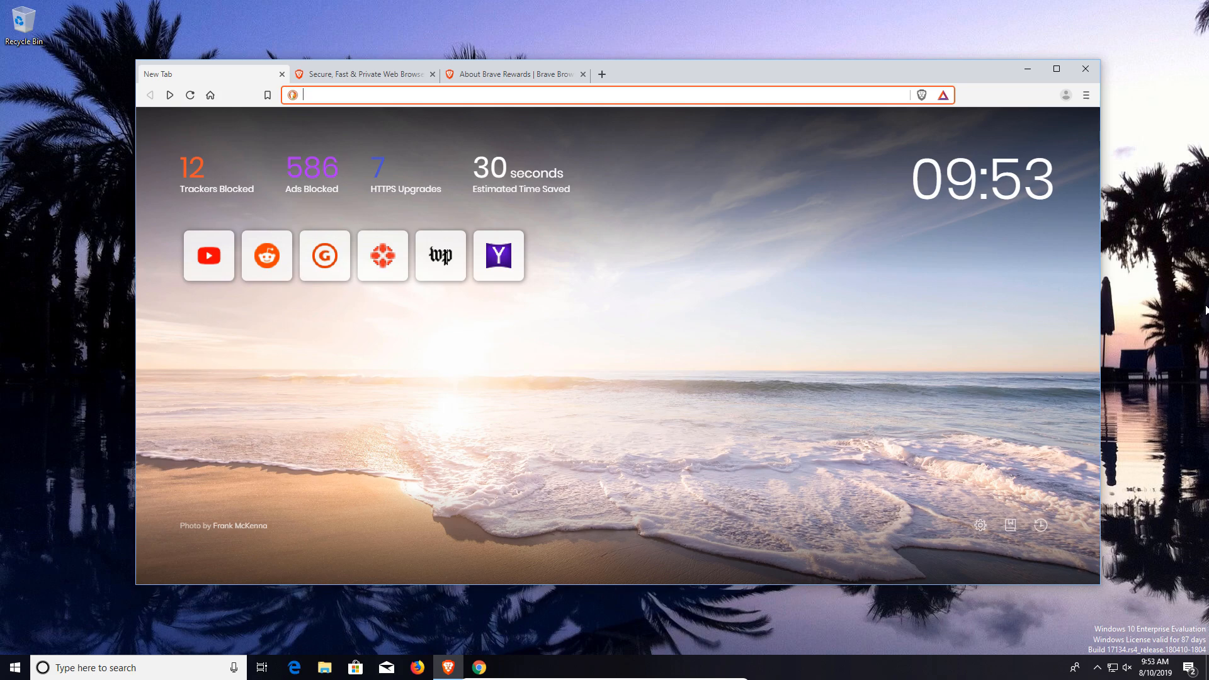
{"action": "mouse_move", "coordinate": [1084, 122]}
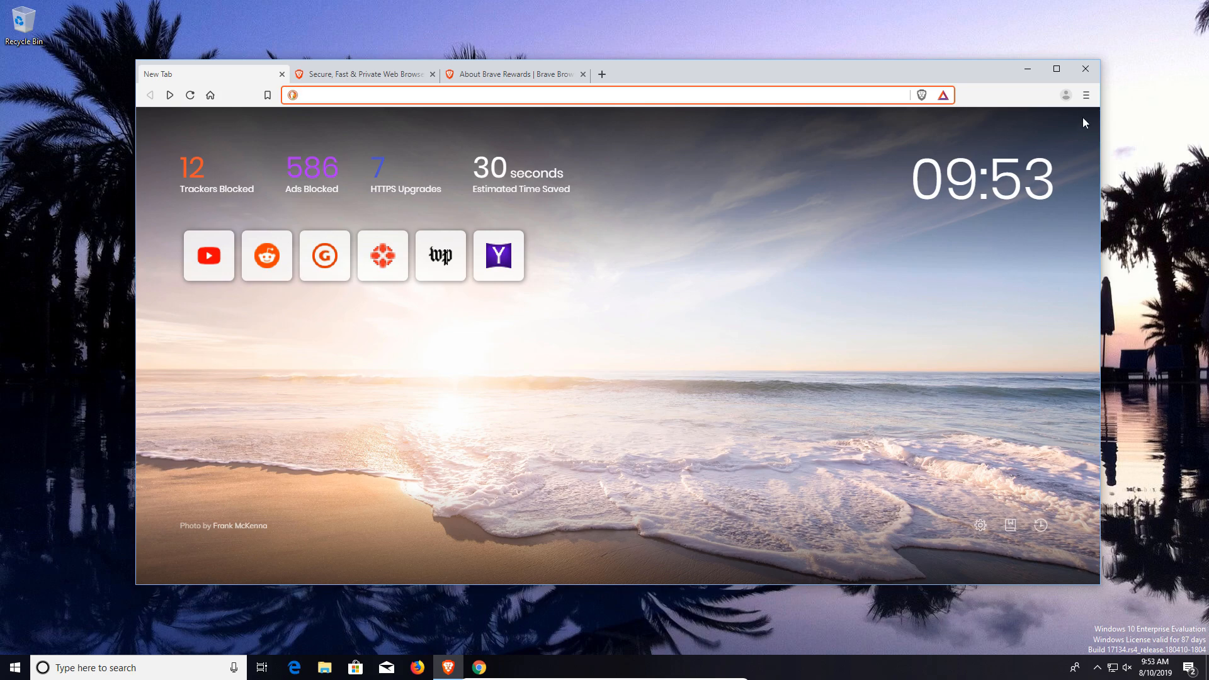
Reach the Settings page through Brave's hamburger menu
{"action": "left_click", "coordinate": [1087, 94]}
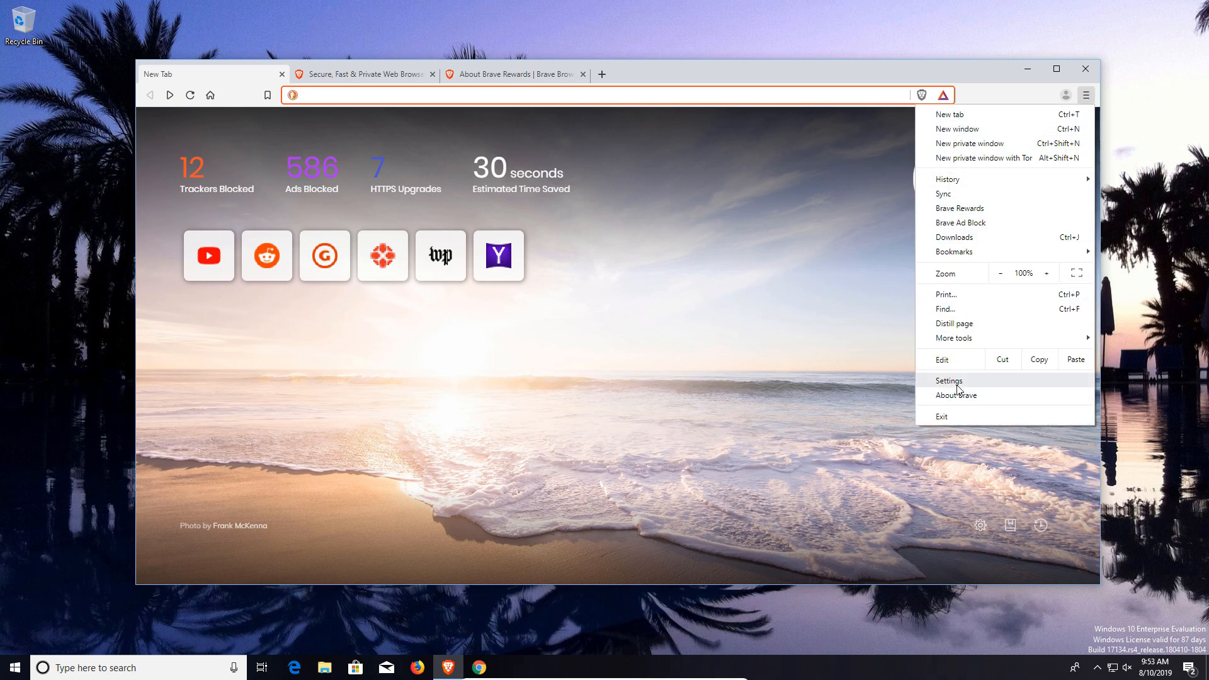
{"action": "left_click", "coordinate": [948, 380]}
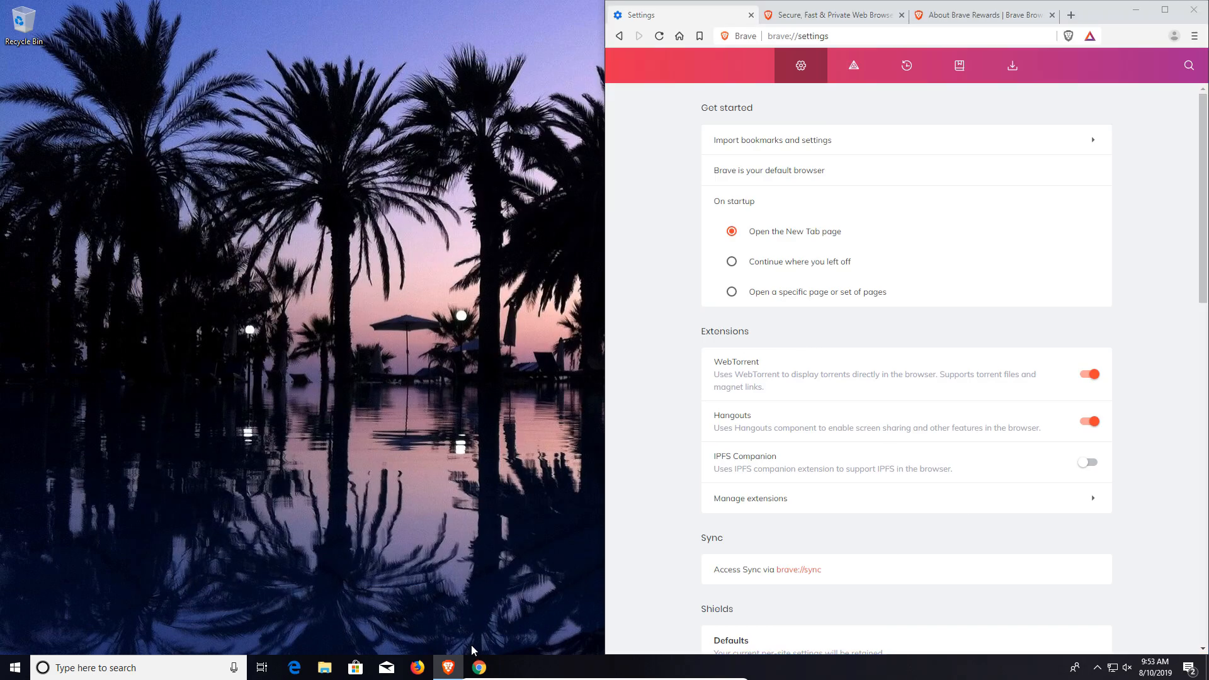
{"action": "left_click", "coordinate": [479, 667]}
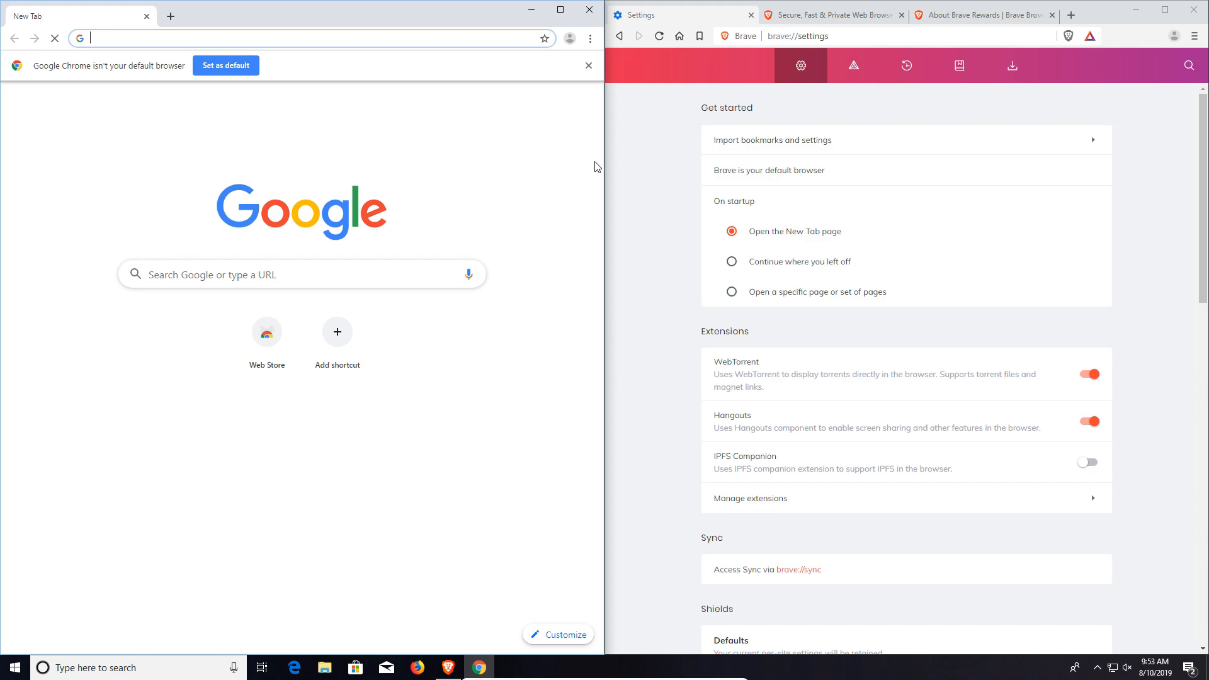
{"action": "left_click", "coordinate": [1197, 36]}
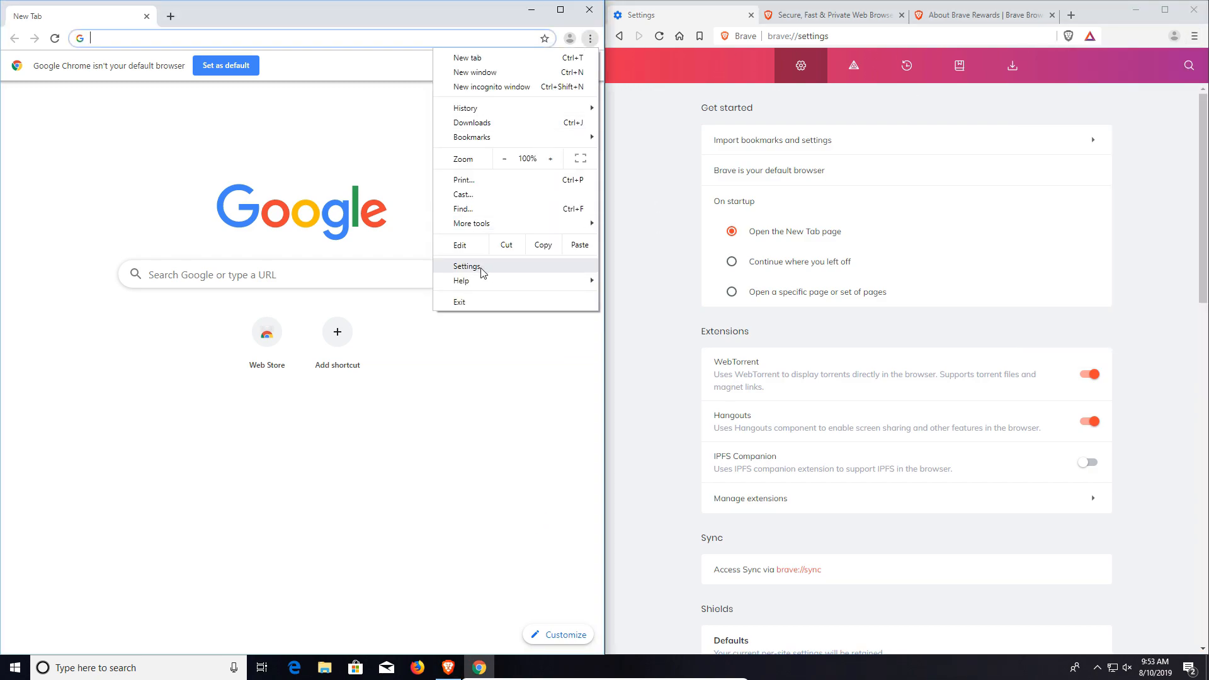
{"action": "left_click", "coordinate": [467, 266]}
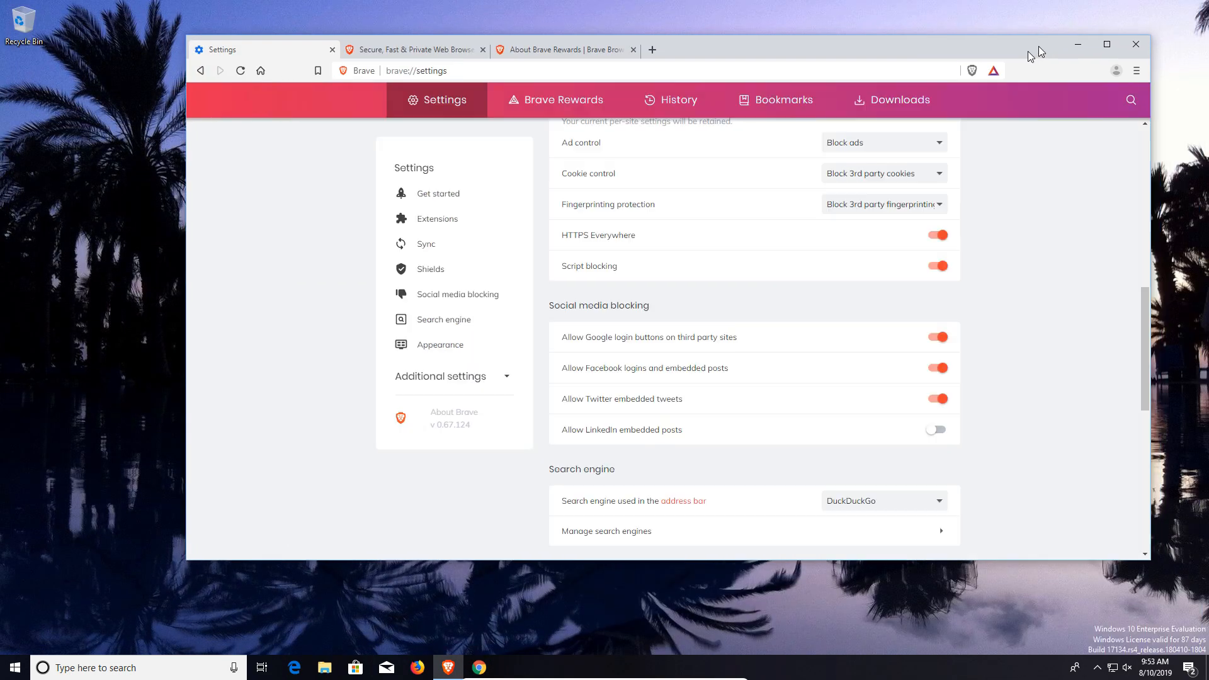
Nudge the Brave window to a new position before loading ign.com
{"action": "left_click_drag", "start_coordinate": [1029, 44], "coordinate": [988, 64]}
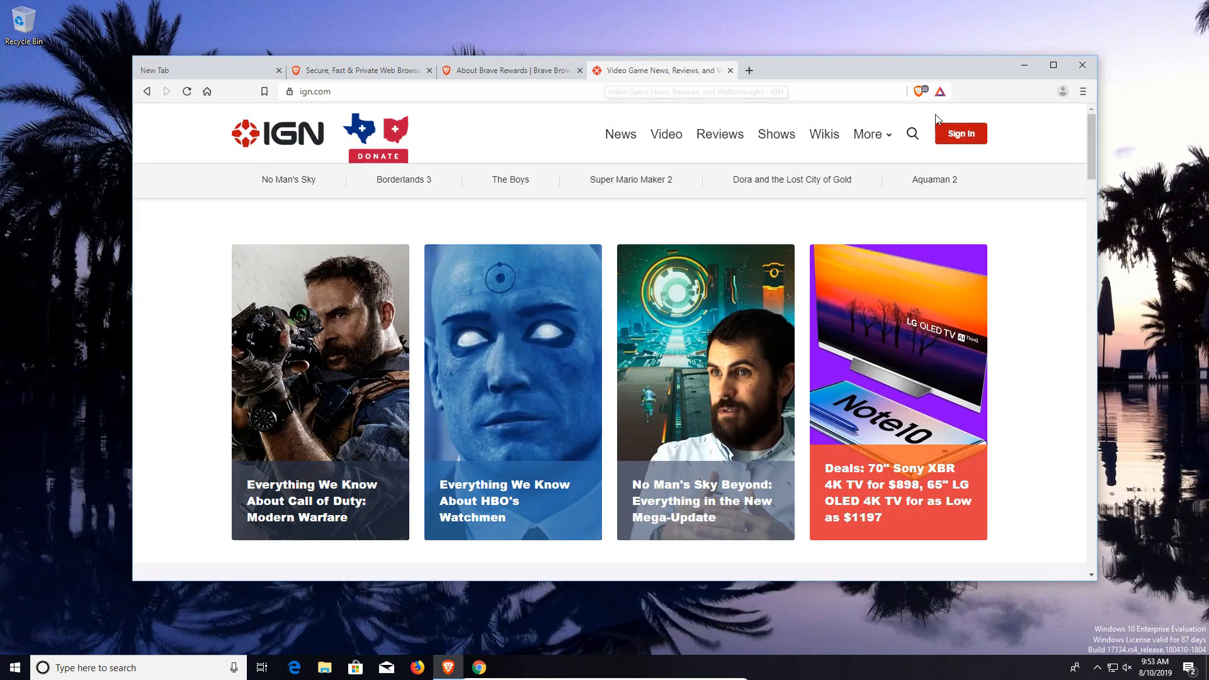
{"action": "left_click", "coordinate": [919, 91]}
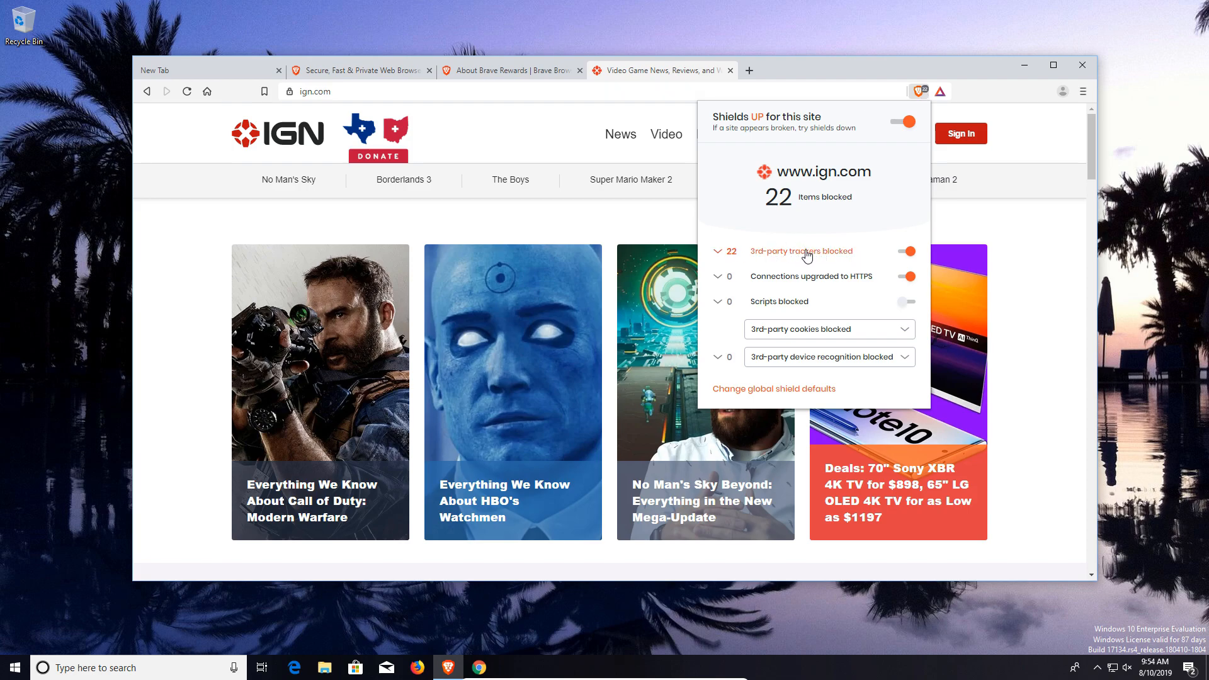
{"action": "left_click", "coordinate": [907, 252]}
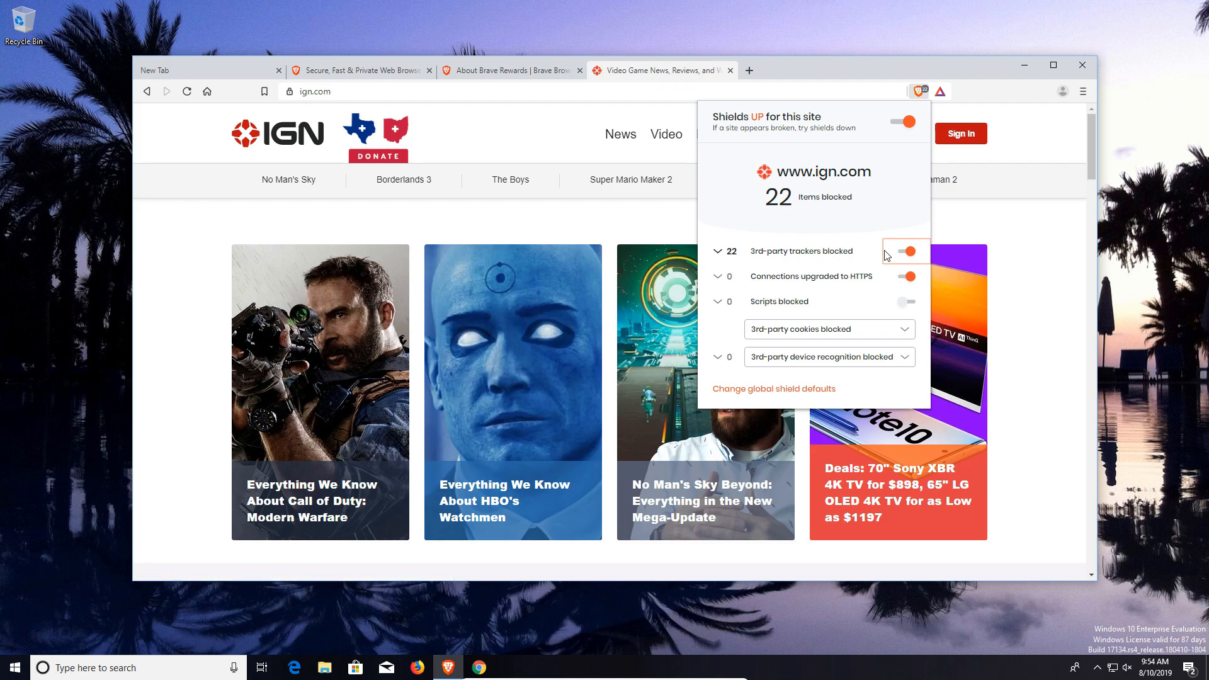
{"action": "left_click", "coordinate": [940, 91]}
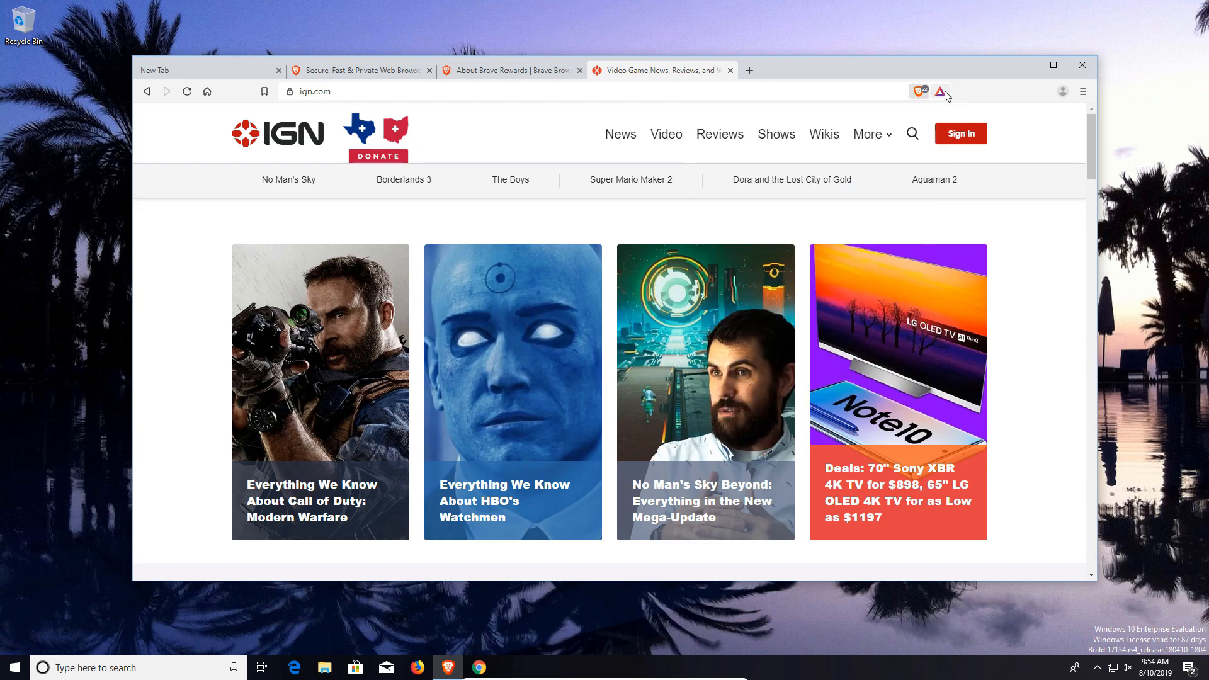
{"action": "left_click", "coordinate": [939, 90]}
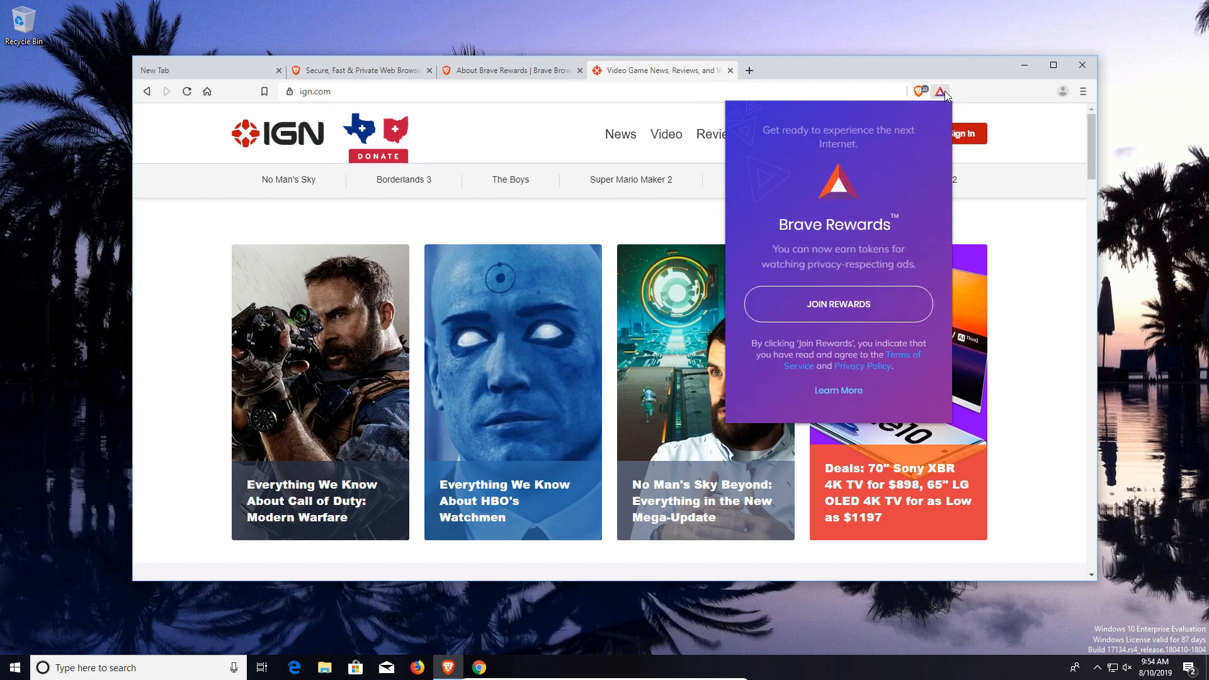
{"action": "left_click", "coordinate": [508, 70]}
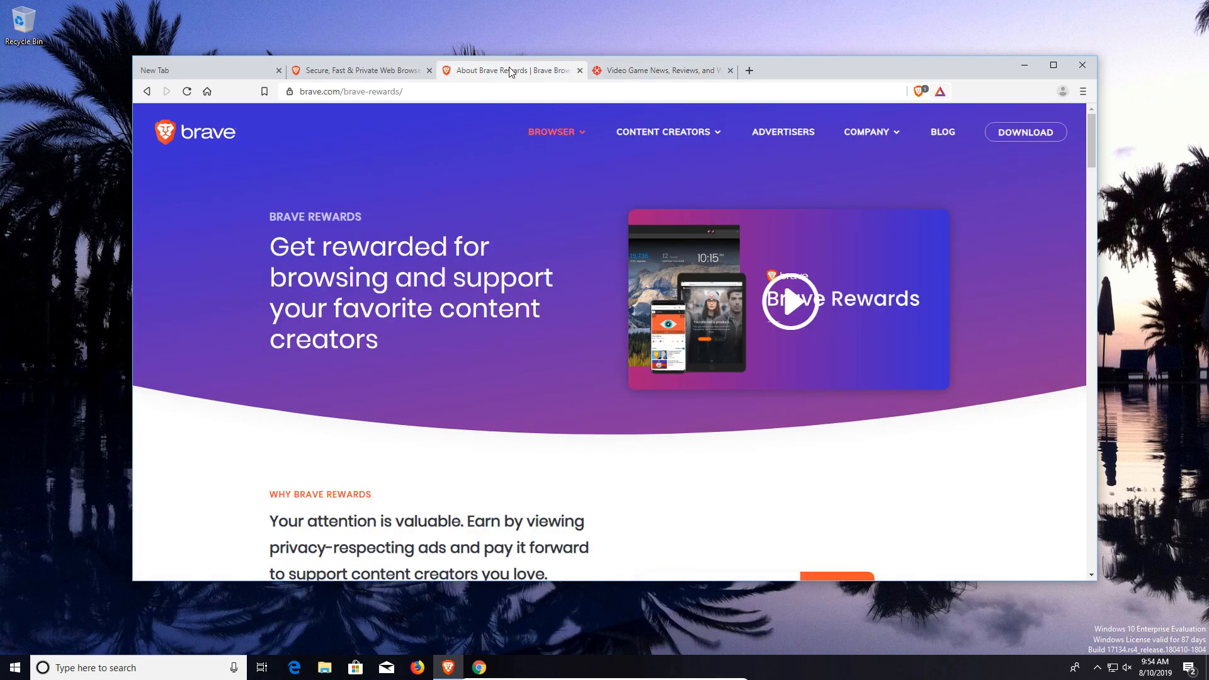
{"action": "scroll", "scroll_direction": "down", "scroll_amount": 3}
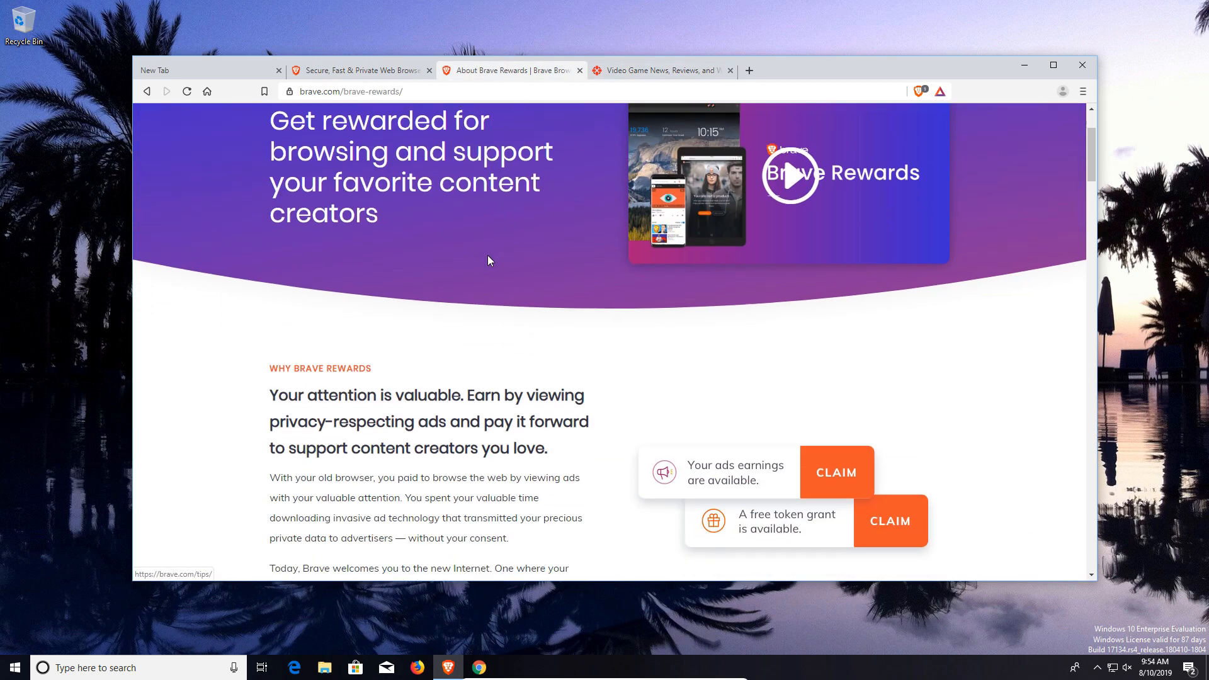
{"action": "left_click", "coordinate": [658, 71]}
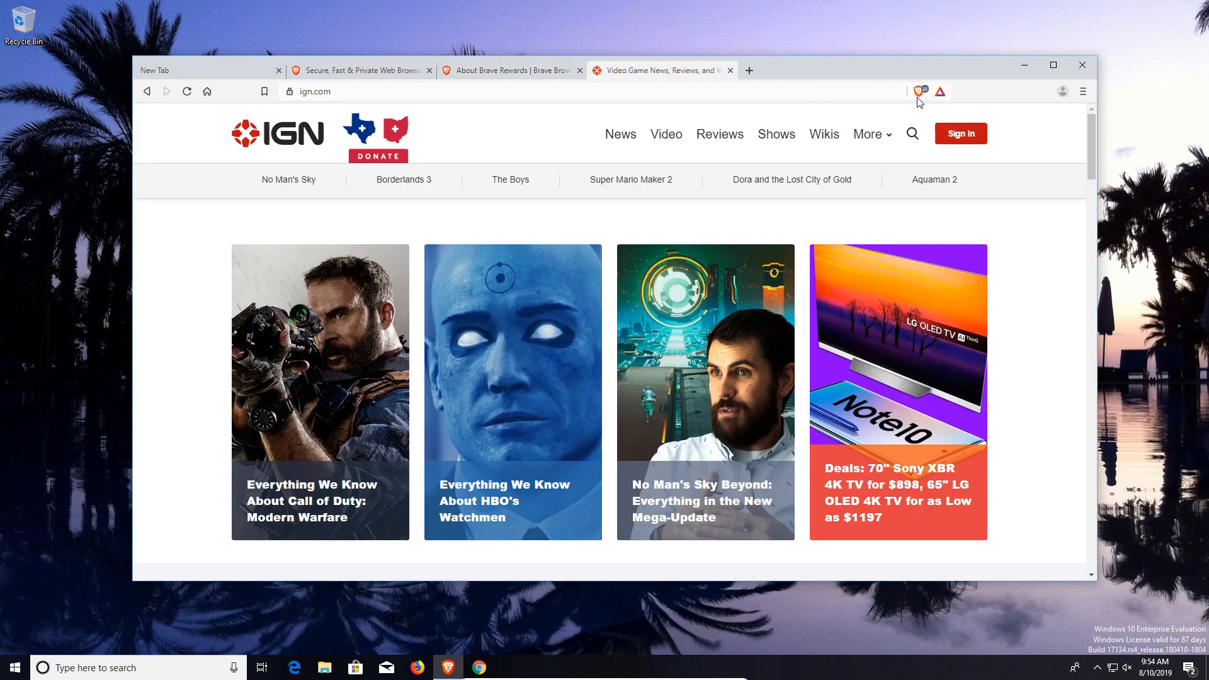
Show the Shields panel for ign.com with 22 items blocked, checking the site's connection details in between
{"action": "left_click", "coordinate": [917, 91]}
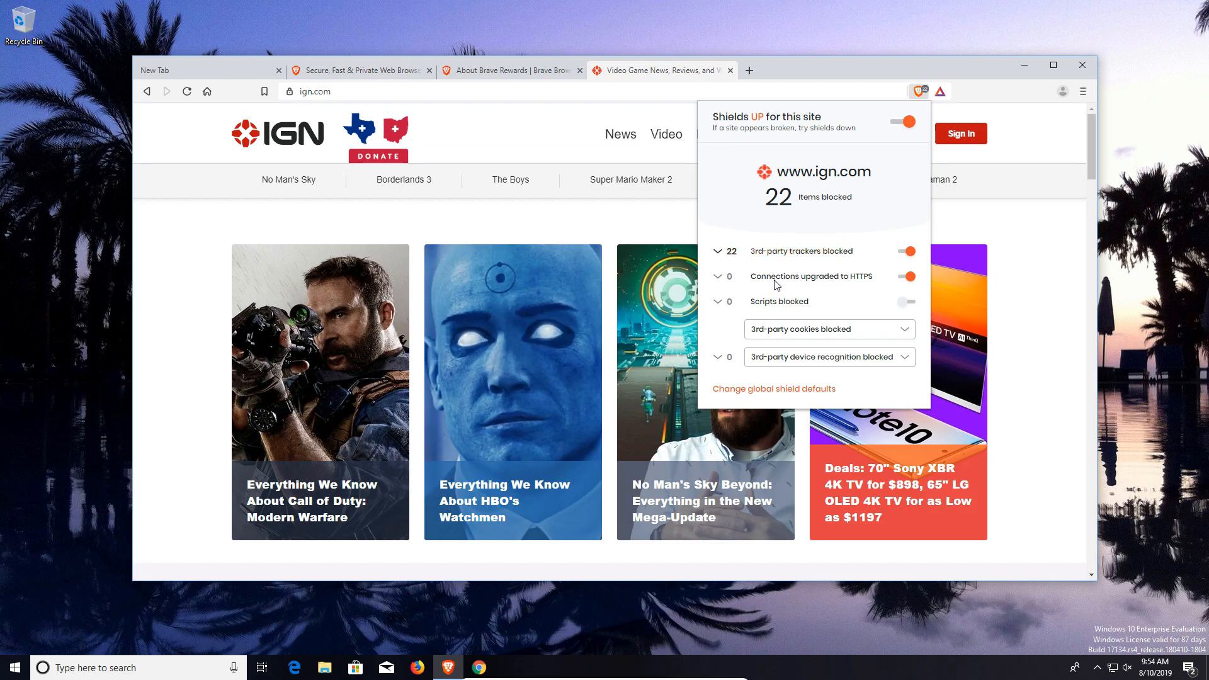
{"action": "mouse_move", "coordinate": [901, 281]}
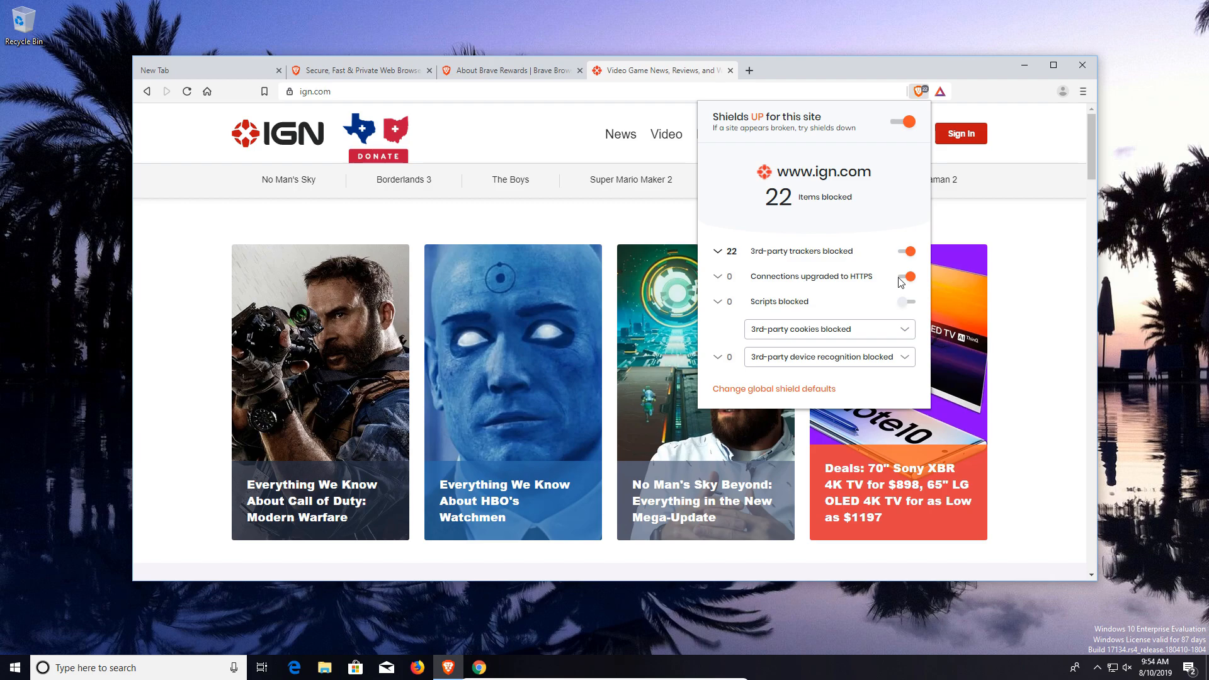
{"action": "left_click", "coordinate": [290, 90]}
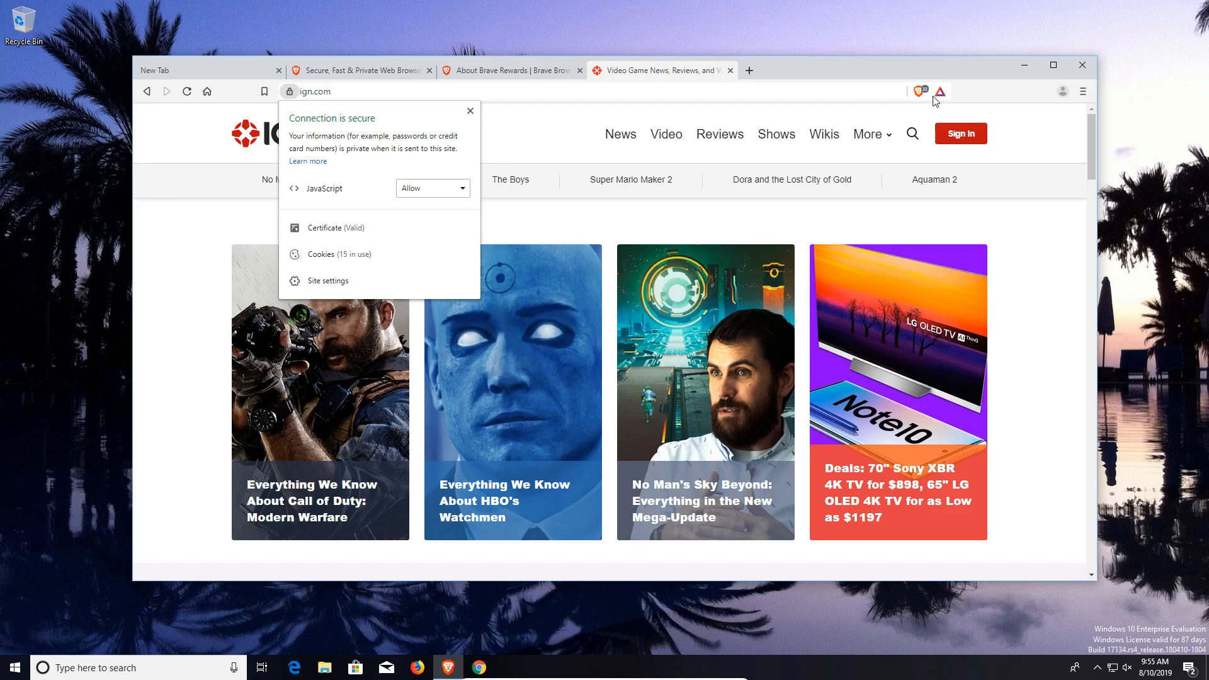
{"action": "left_click", "coordinate": [918, 90]}
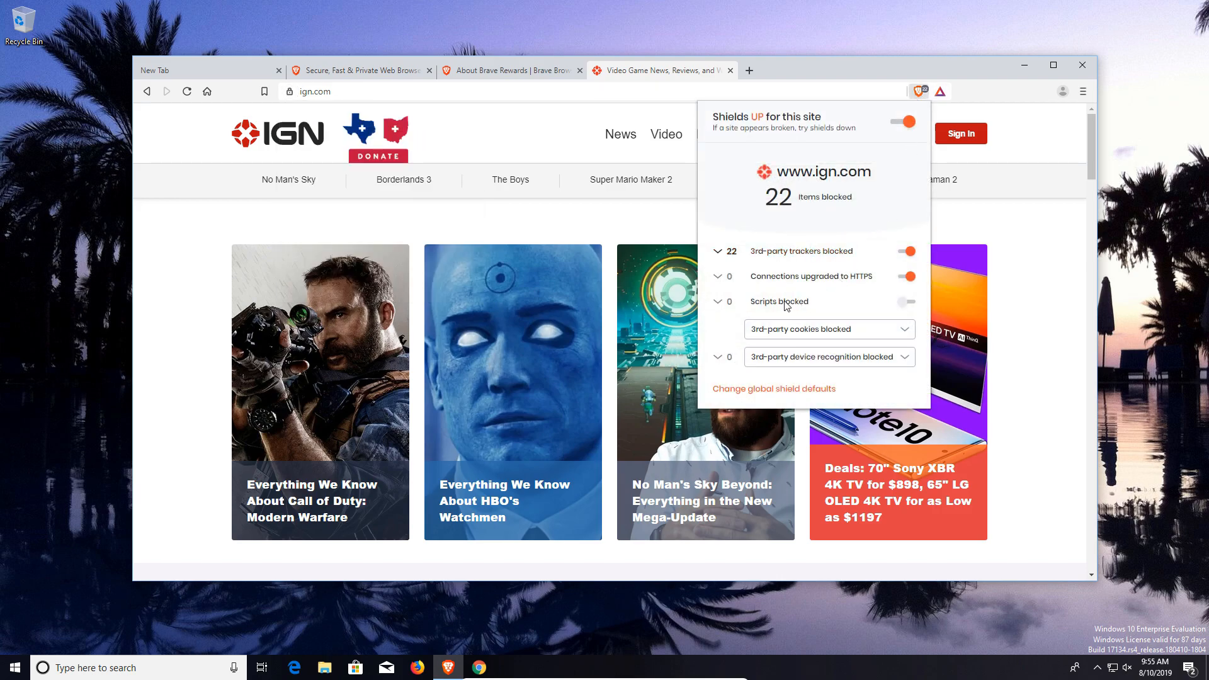
Toggle script blocking for ign.com on and off, then go to the global Shield defaults
{"action": "left_click", "coordinate": [906, 301]}
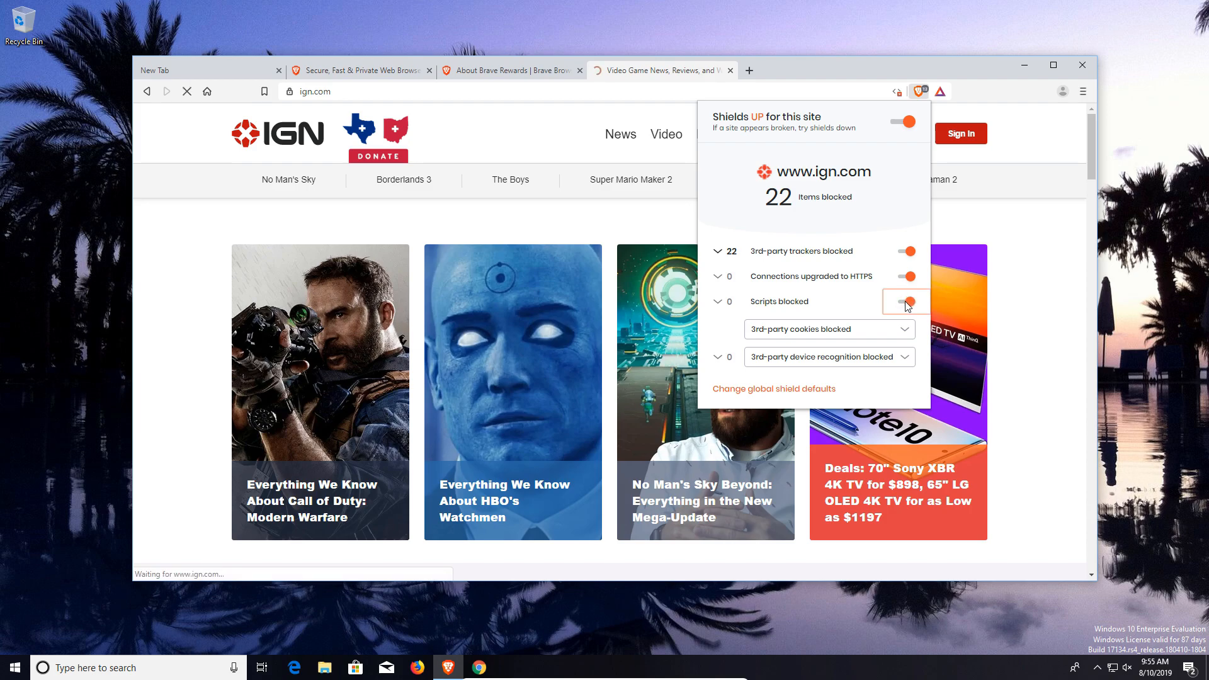
{"action": "left_click", "coordinate": [905, 301]}
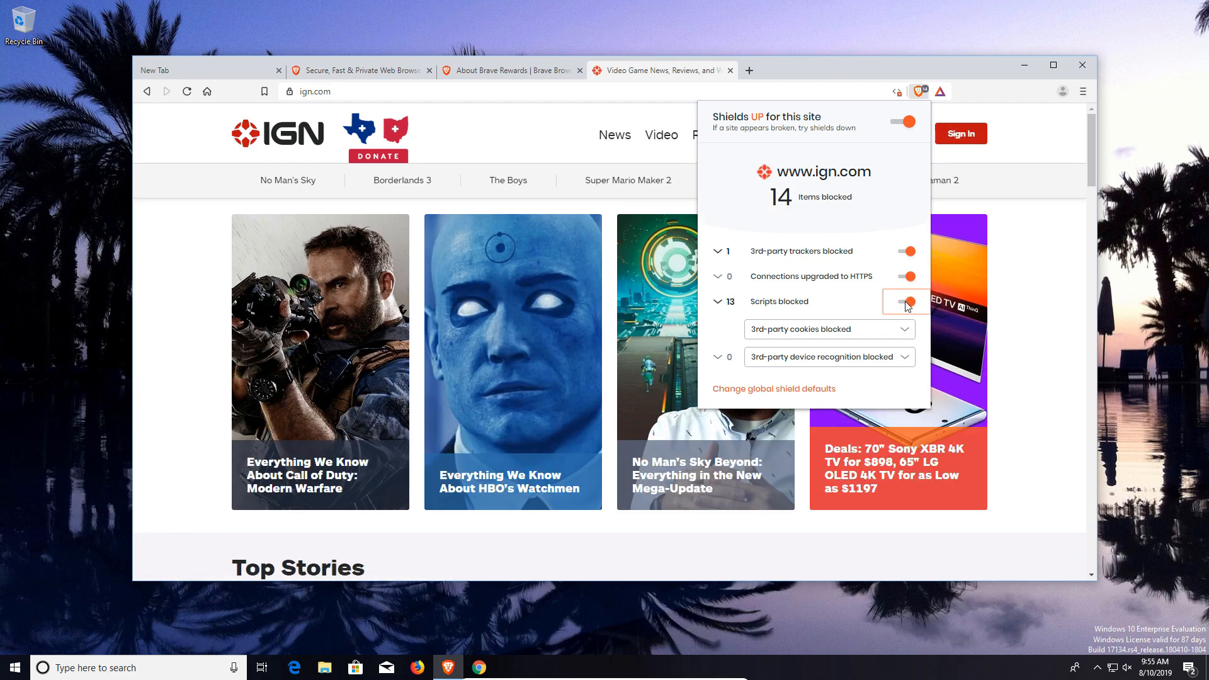
{"action": "mouse_move", "coordinate": [913, 306]}
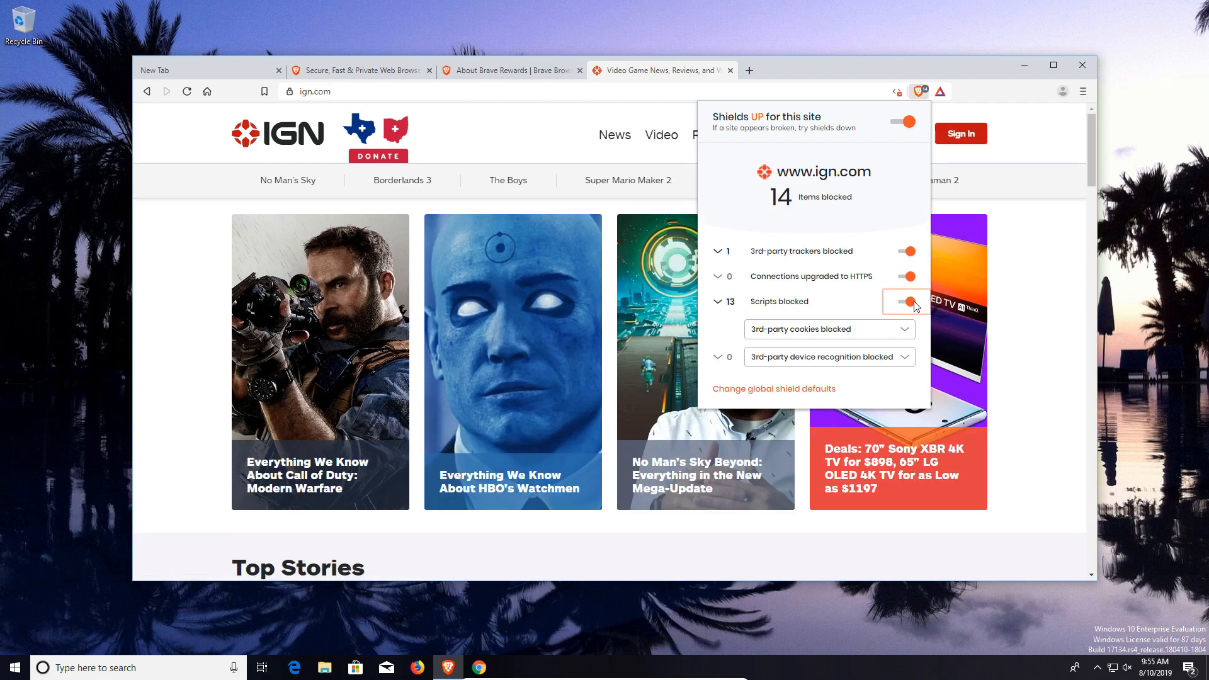
{"action": "scroll", "scroll_direction": "down", "scroll_amount": 3}
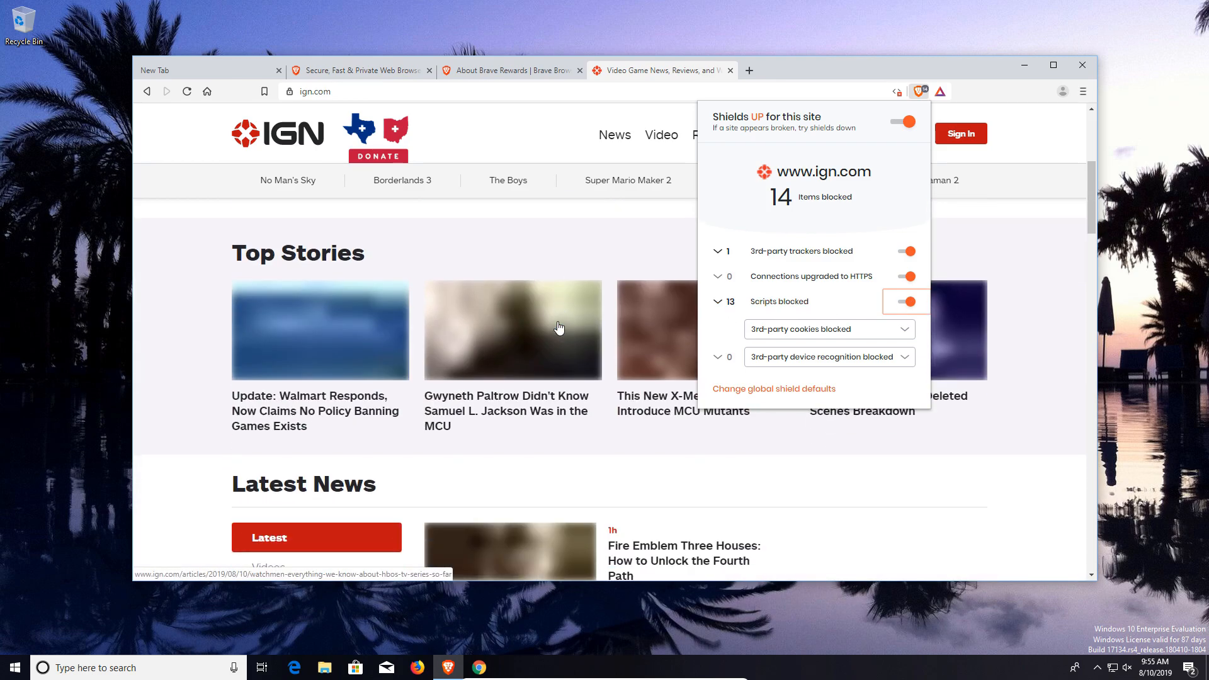
{"action": "scroll", "scroll_direction": "down", "scroll_amount": 3}
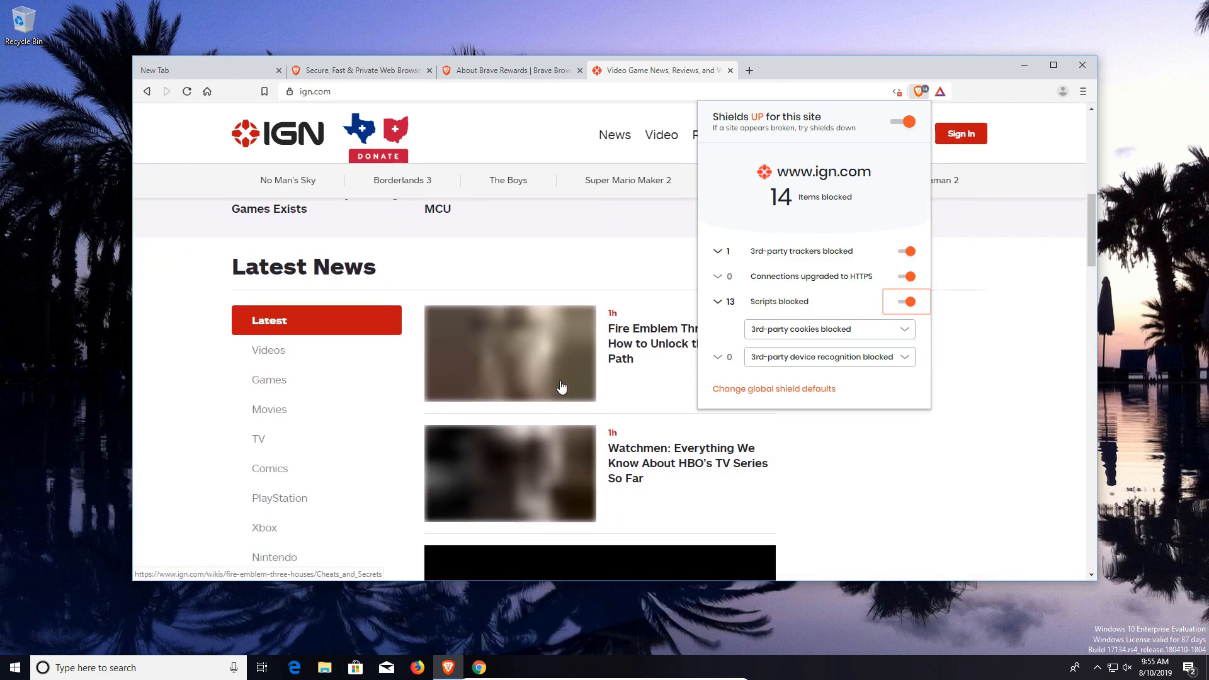
{"action": "left_click", "coordinate": [904, 301]}
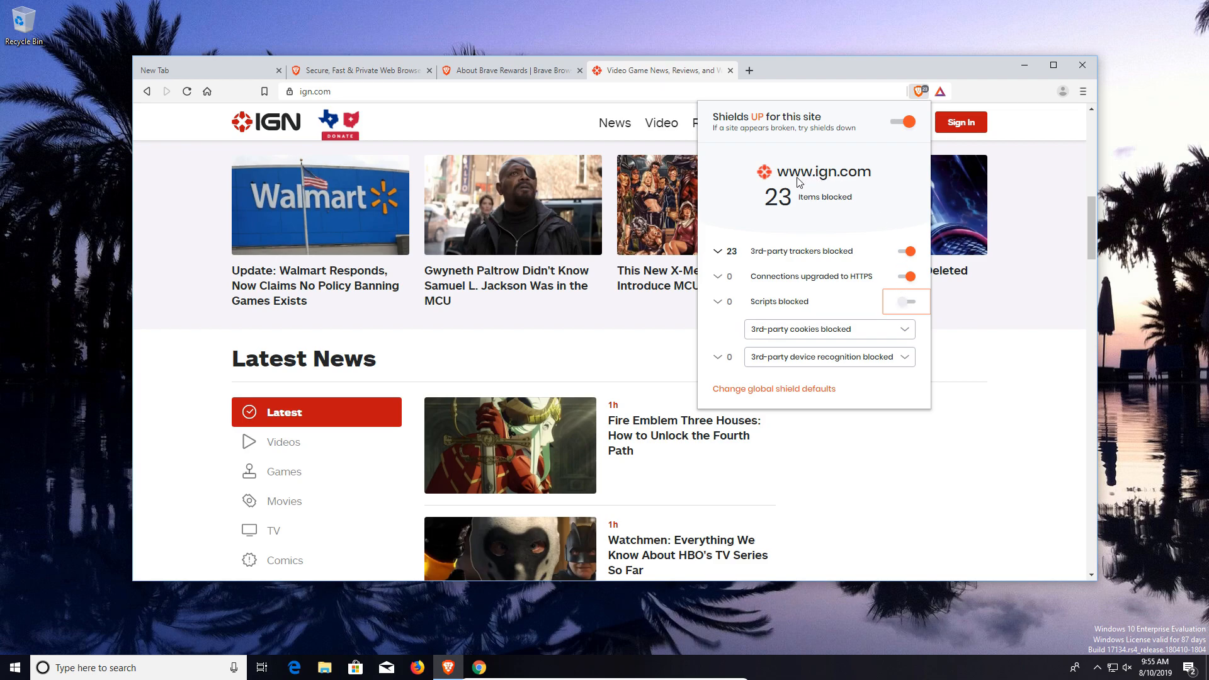
{"action": "mouse_move", "coordinate": [848, 203]}
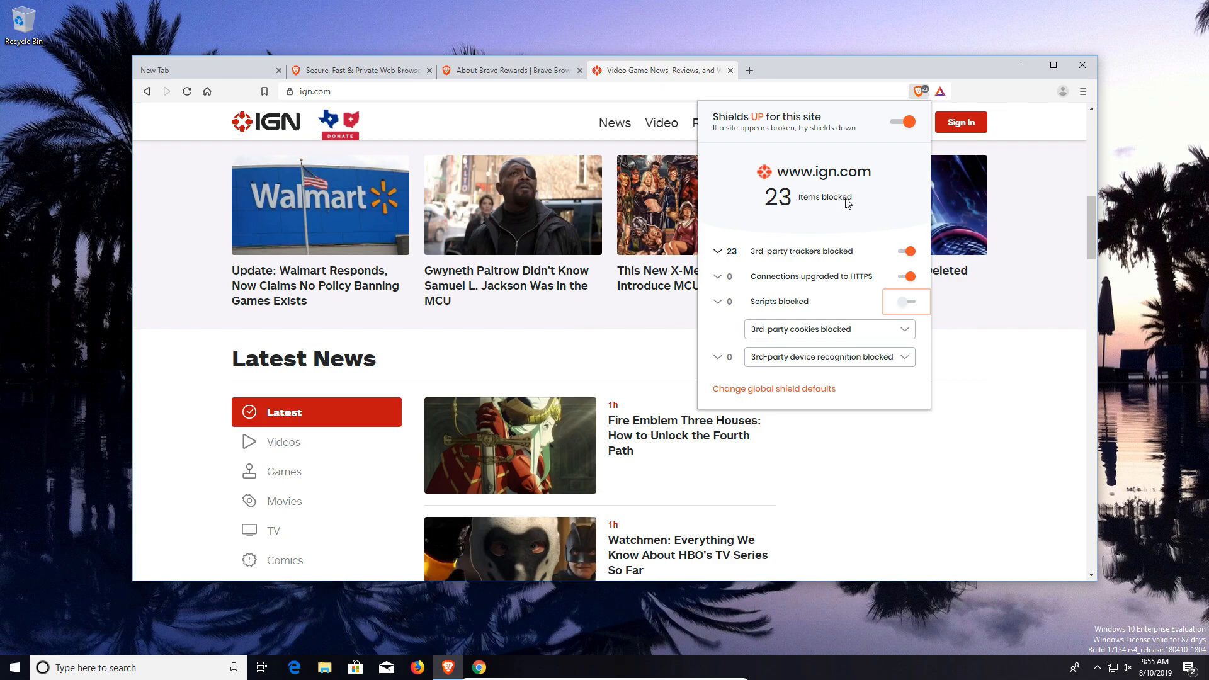
{"action": "mouse_move", "coordinate": [790, 361]}
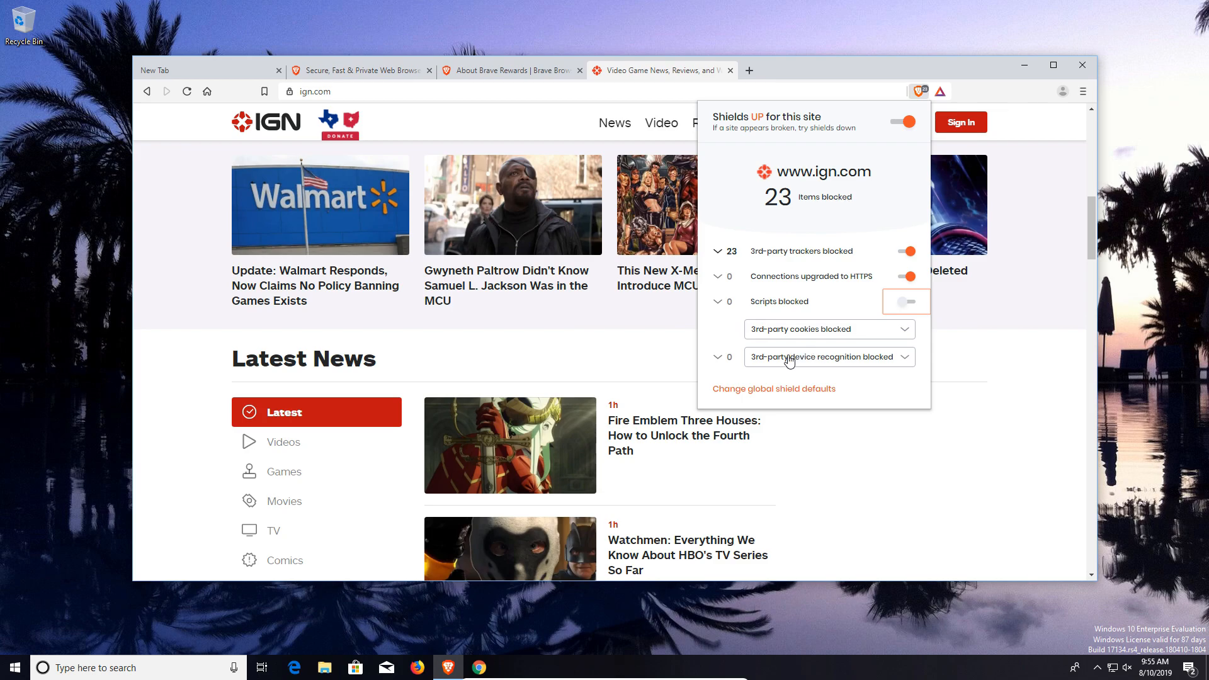
{"action": "mouse_move", "coordinate": [820, 339]}
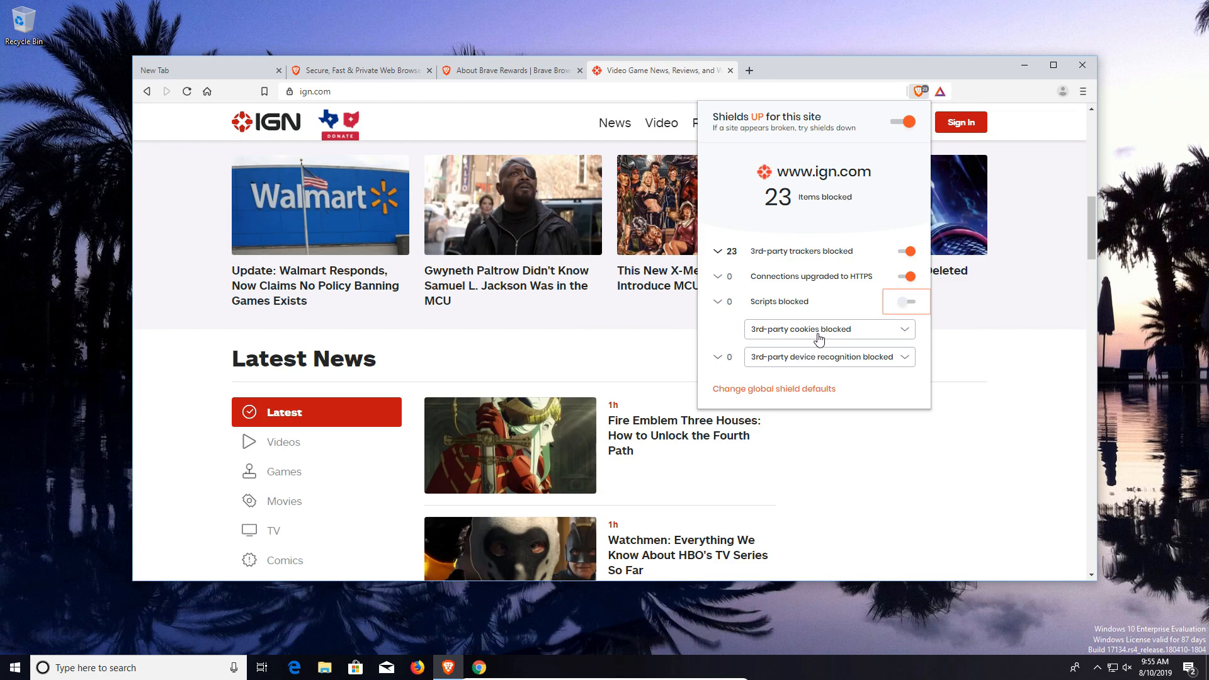
{"action": "mouse_move", "coordinate": [840, 364]}
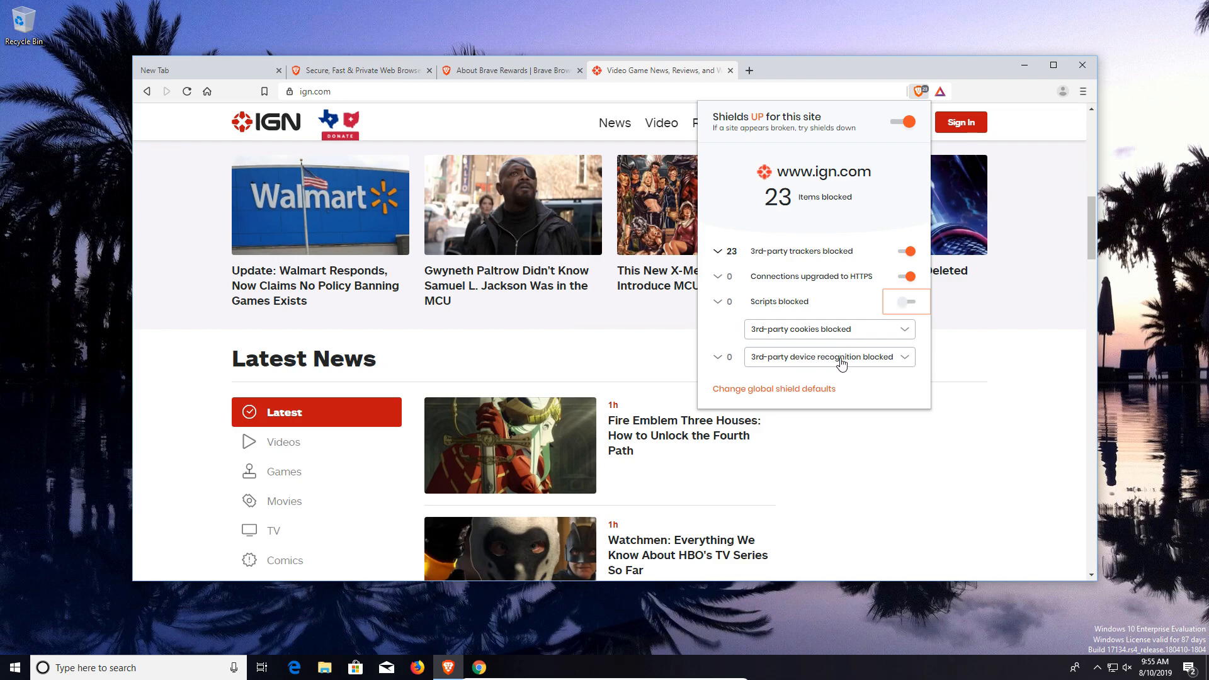
{"action": "mouse_move", "coordinate": [773, 390]}
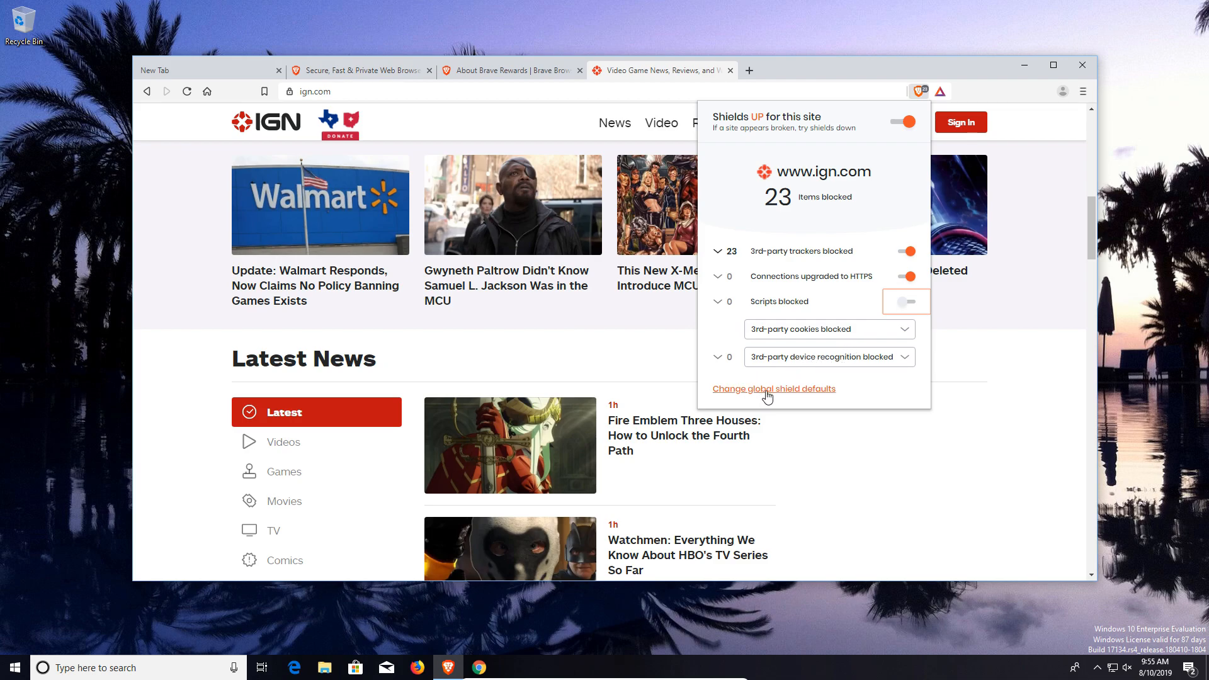
{"action": "left_click", "coordinate": [772, 389]}
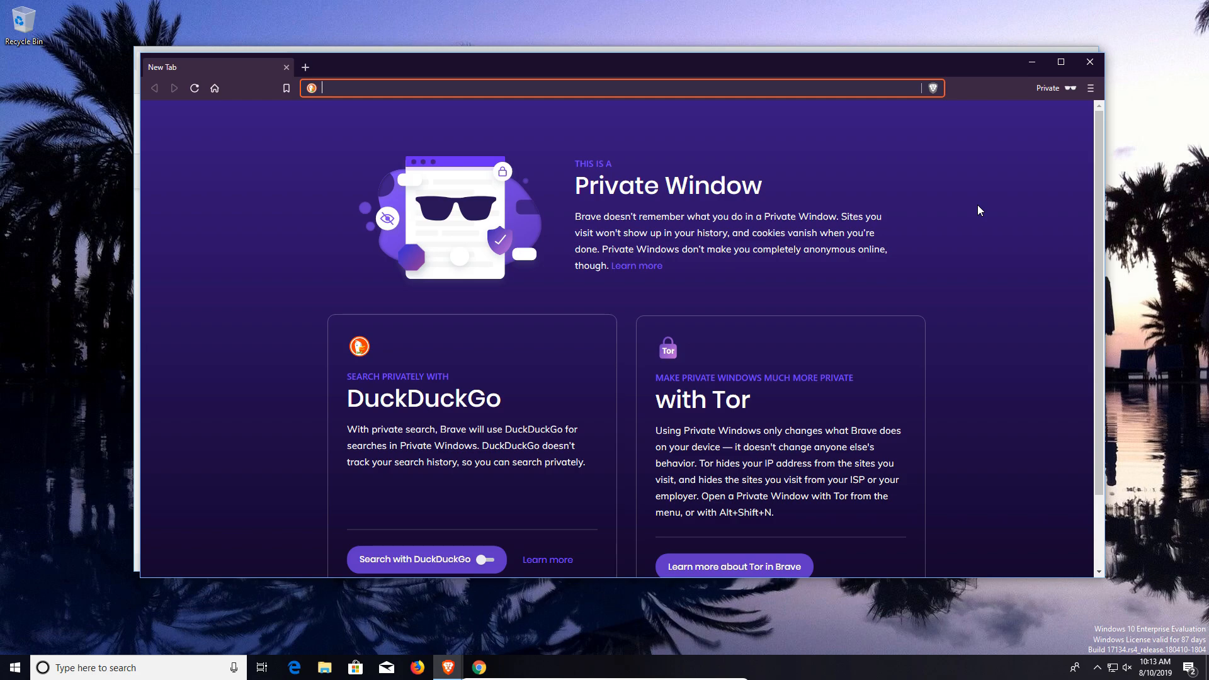
{"action": "mouse_move", "coordinate": [861, 307]}
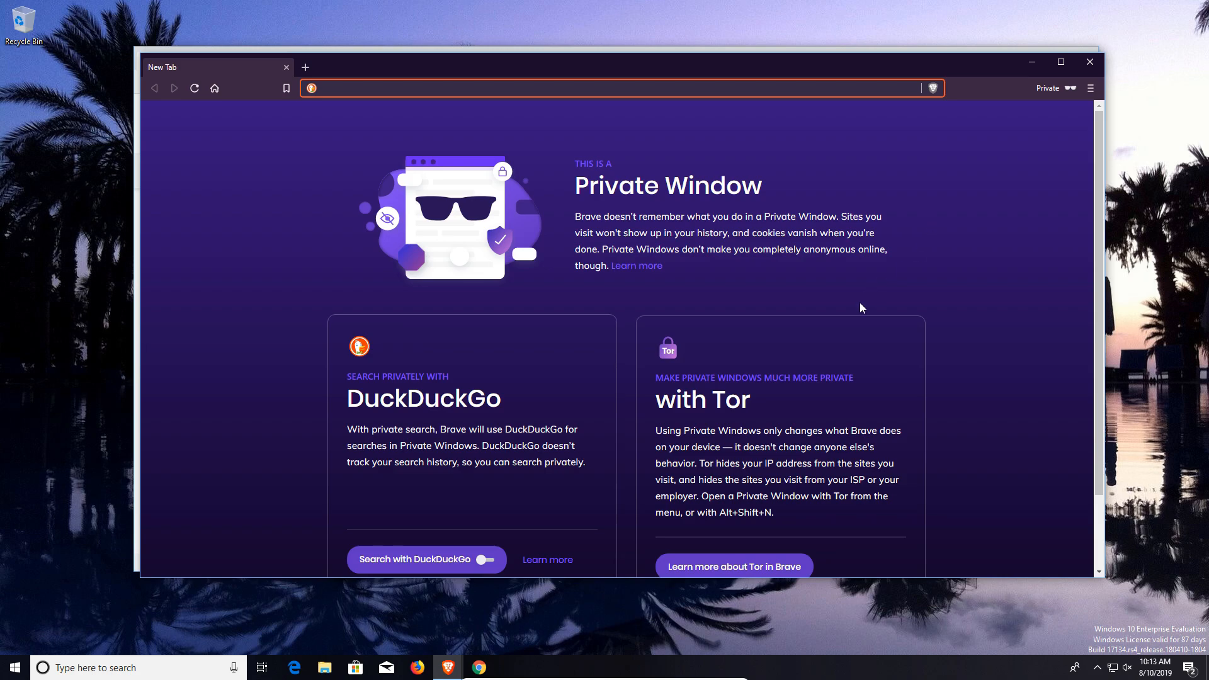
Highlight the private window's passage about what Tor hides
{"action": "double_click", "coordinate": [732, 399]}
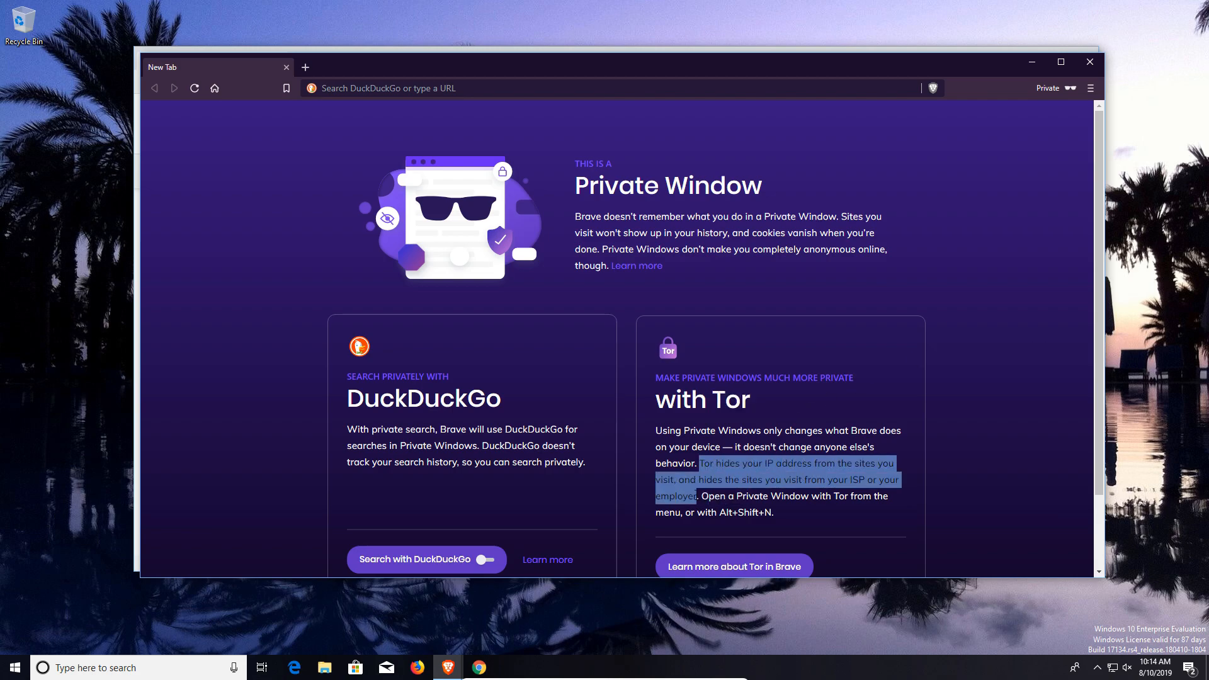
{"action": "mouse_move", "coordinate": [995, 462]}
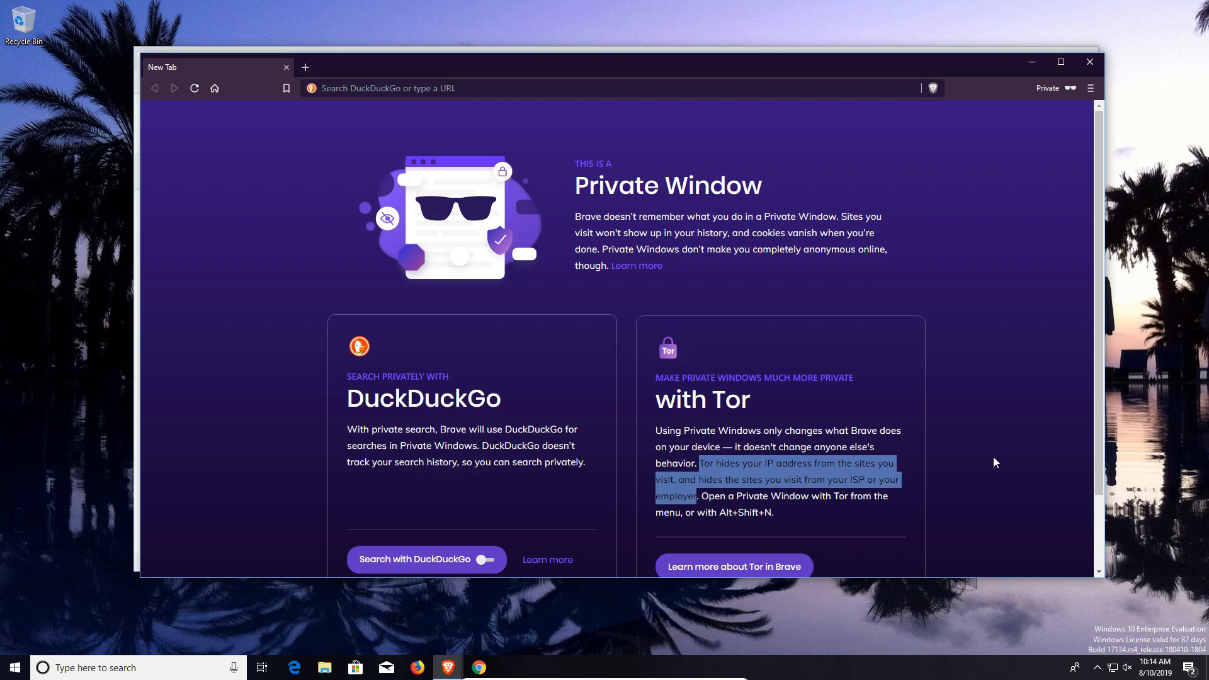
Launch a New private window with Tor from the hamburger menu
{"action": "left_click", "coordinate": [1091, 89]}
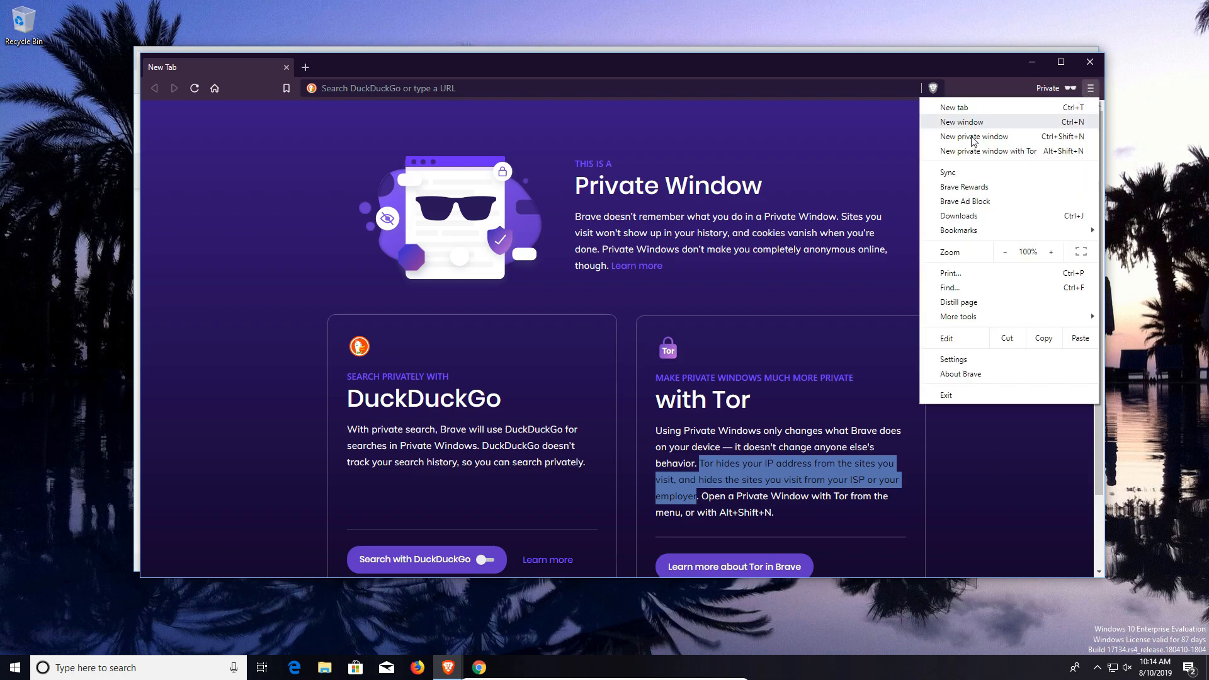
{"action": "mouse_move", "coordinate": [1024, 150]}
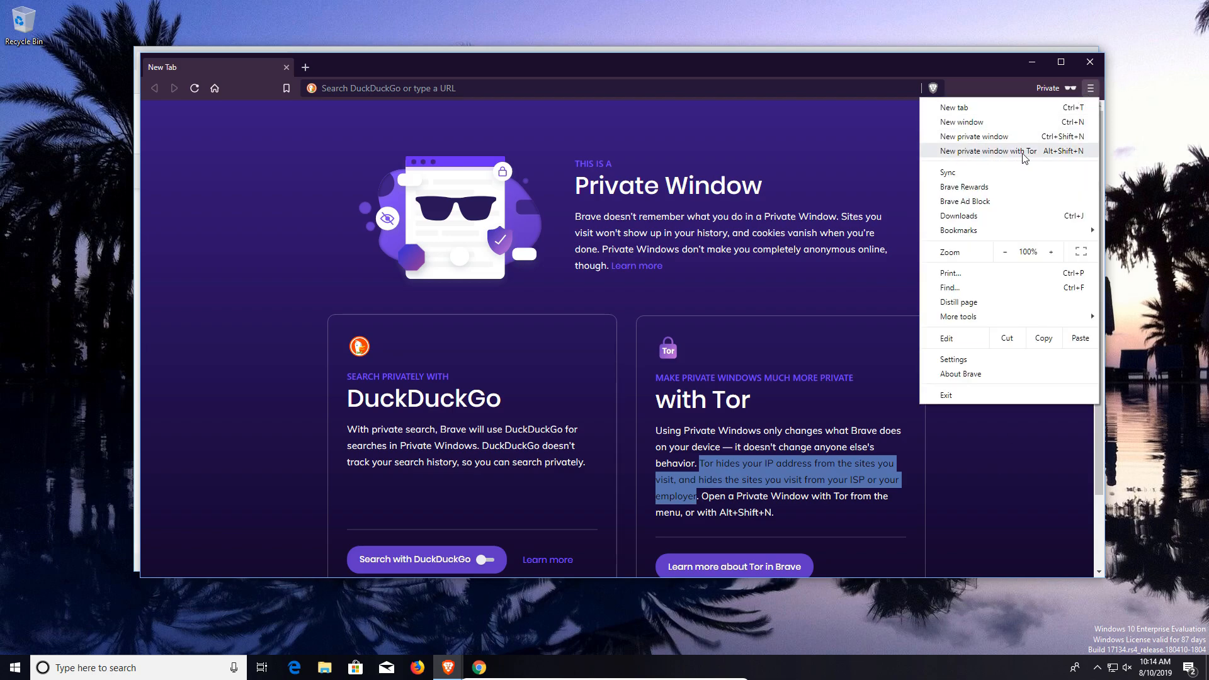
{"action": "left_click", "coordinate": [987, 150]}
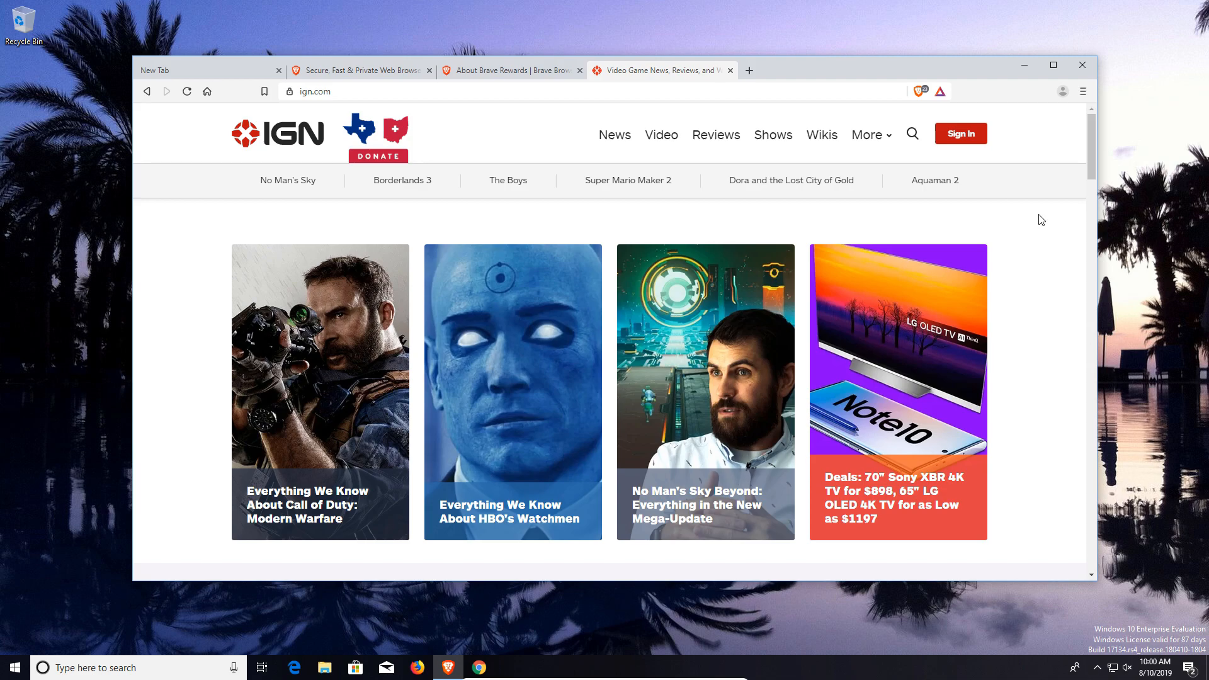
Bring up Brave's main menu over the IGN page to reach Sync
{"action": "left_click", "coordinate": [1084, 91]}
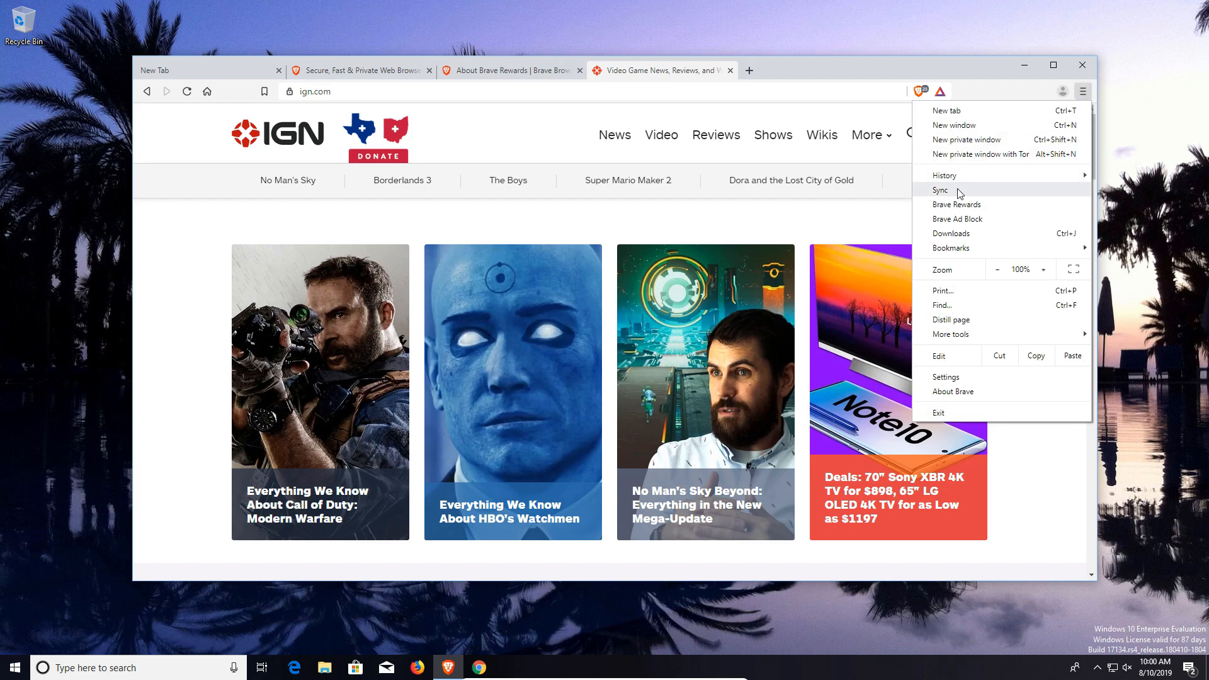
{"action": "mouse_move", "coordinate": [945, 194]}
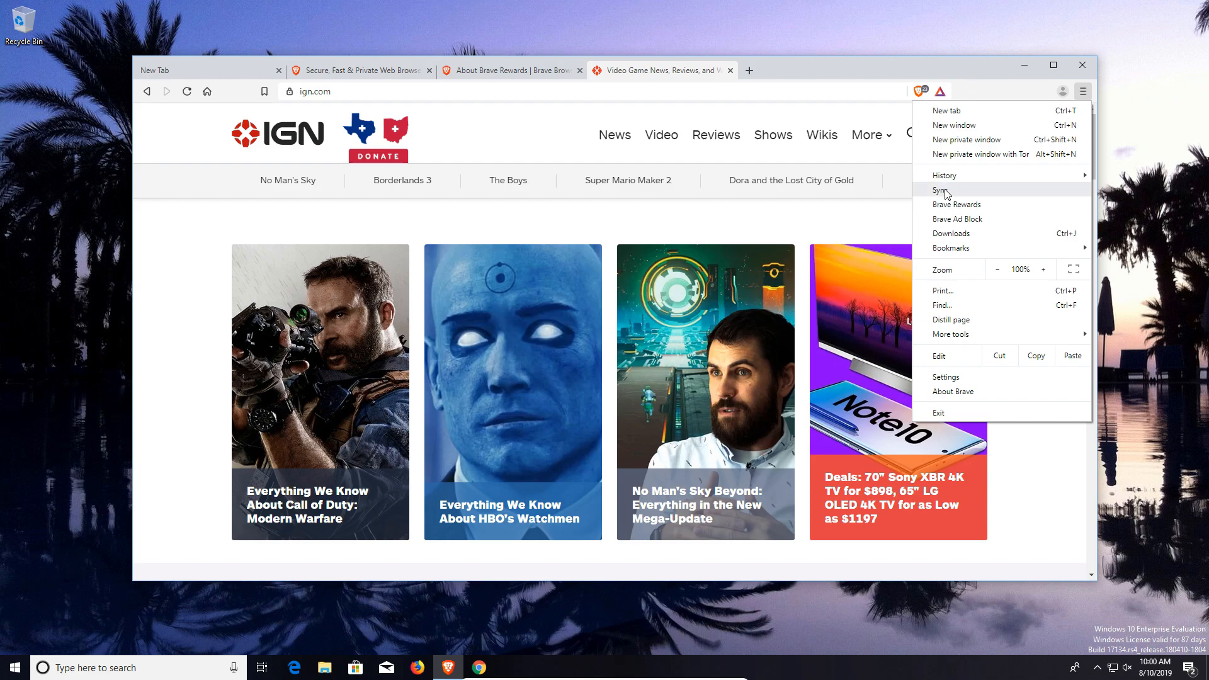